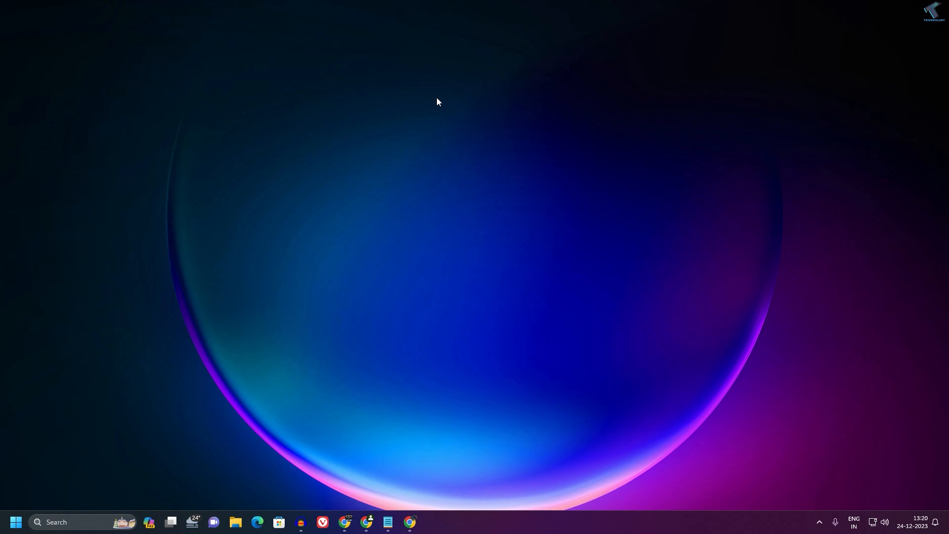
{"action": "mouse_move", "coordinate": [14, 521]}
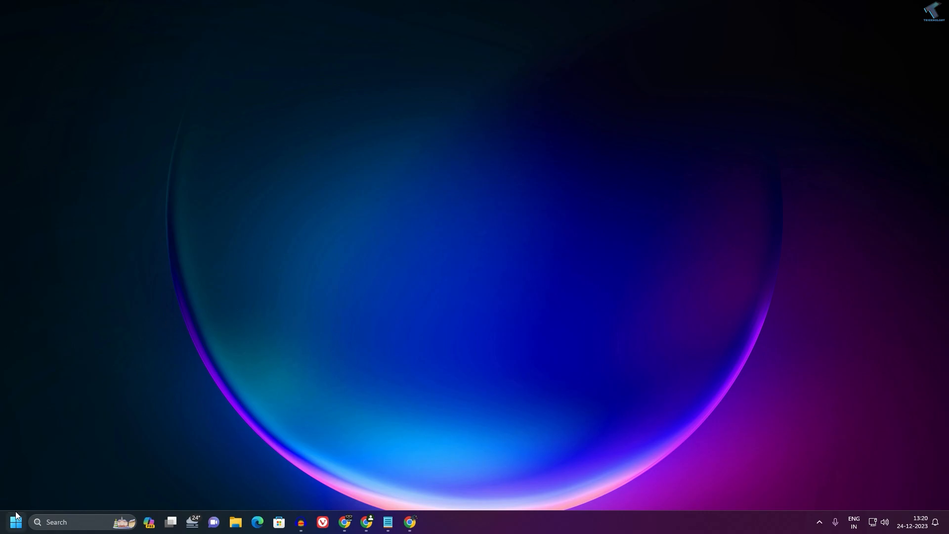
- Open Windows Settings from the Start button's quick link menu
{"action": "right_click", "coordinate": [14, 521]}
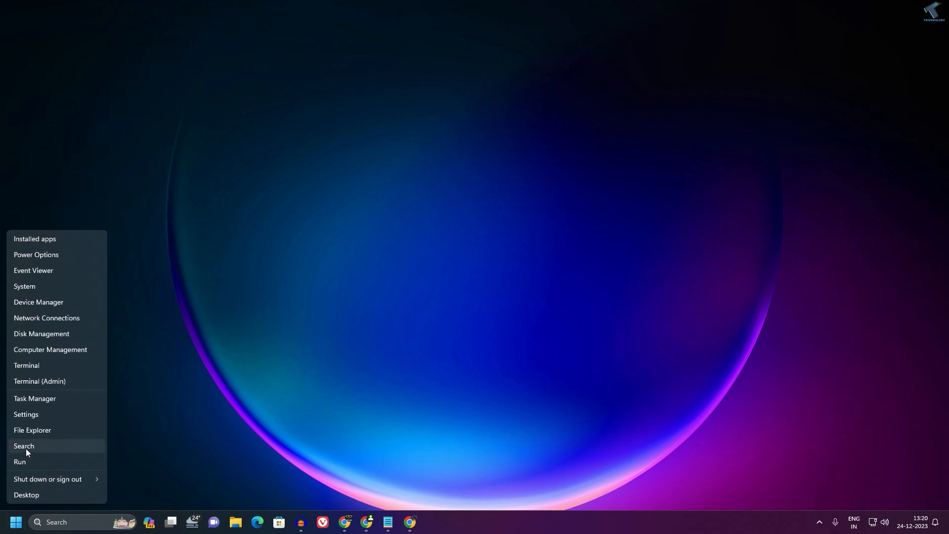
{"action": "left_click", "coordinate": [26, 416]}
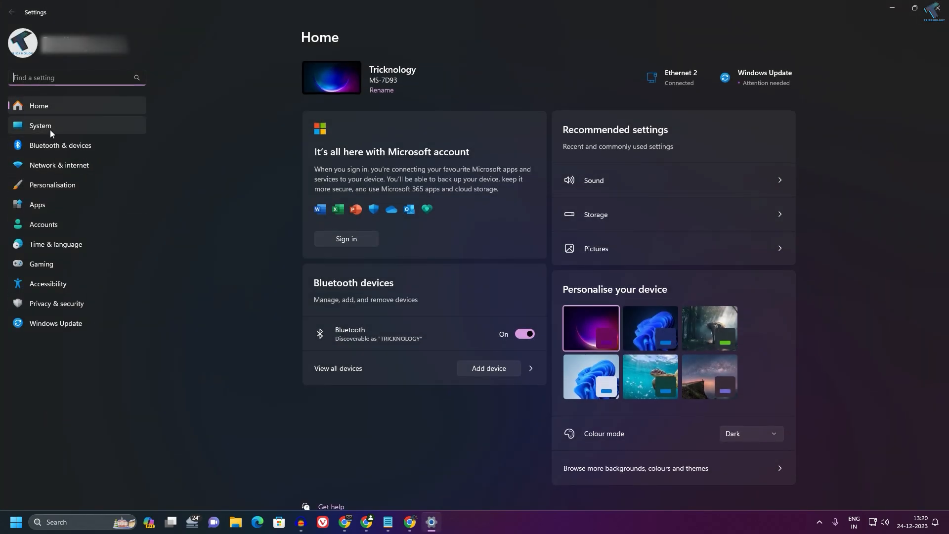
- Go to System > Storage > Disks & volumes
{"action": "left_click", "coordinate": [40, 125]}
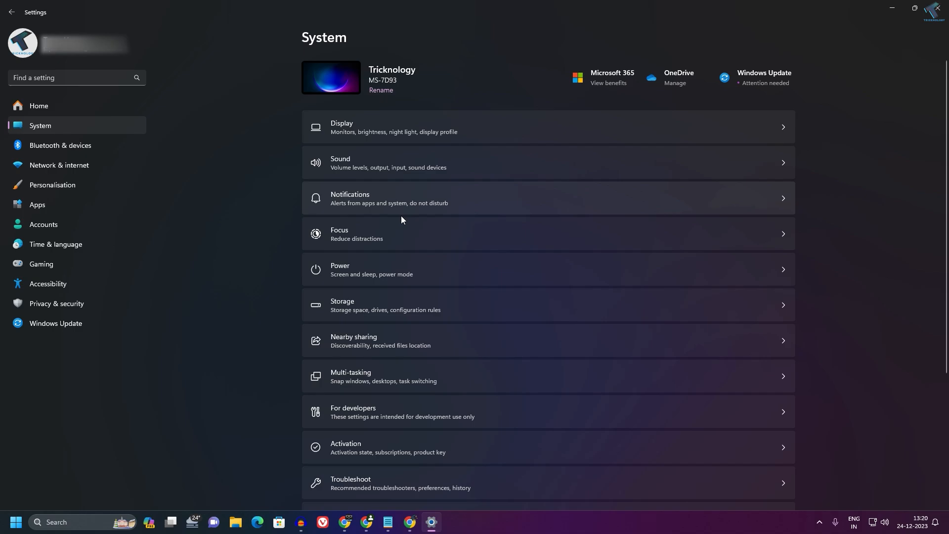
{"action": "mouse_move", "coordinate": [361, 309]}
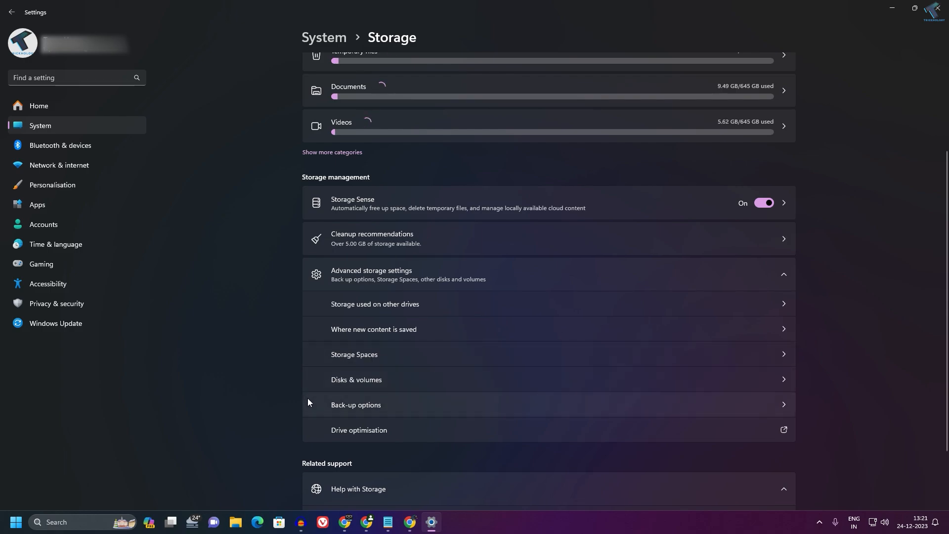
{"action": "left_click", "coordinate": [357, 379]}
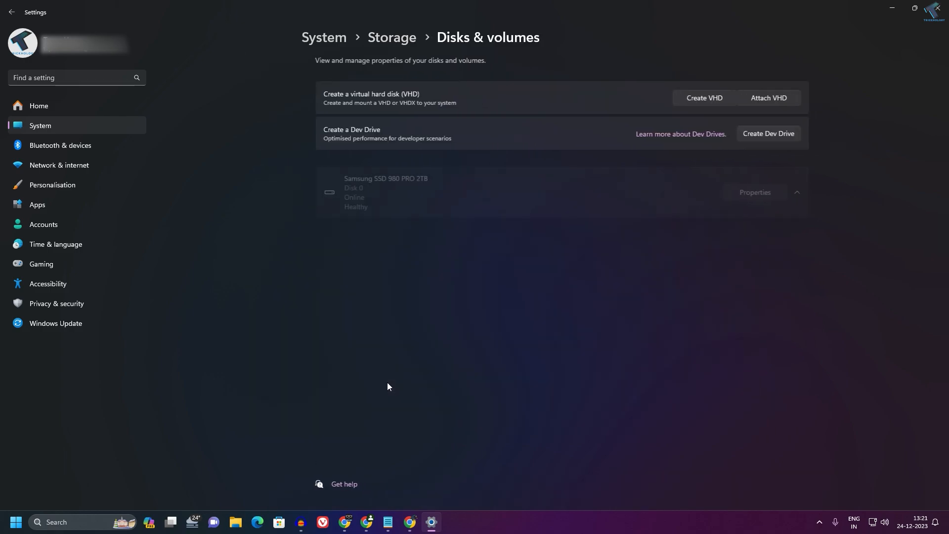
- Start the Create Dev Drive wizard from the Disks & volumes page
{"action": "left_click", "coordinate": [795, 192]}
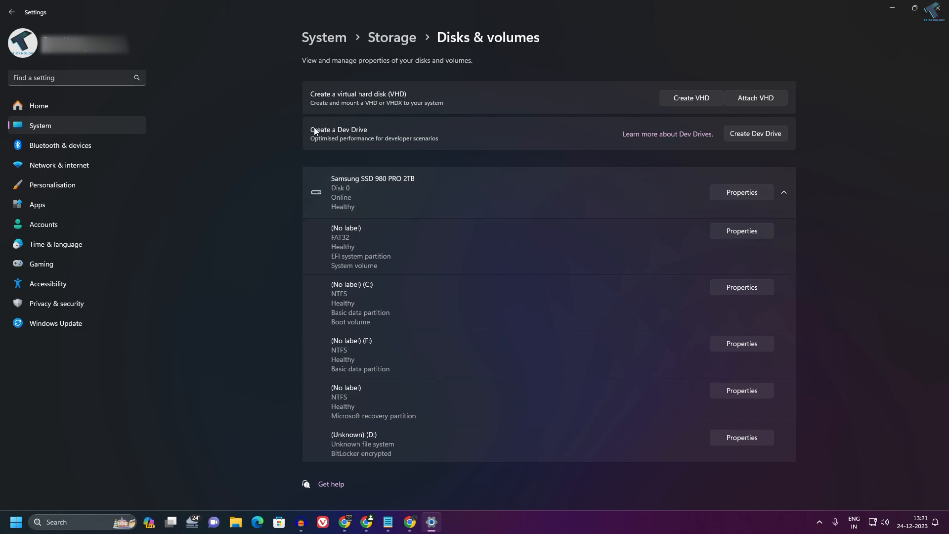
{"action": "mouse_move", "coordinate": [353, 131]}
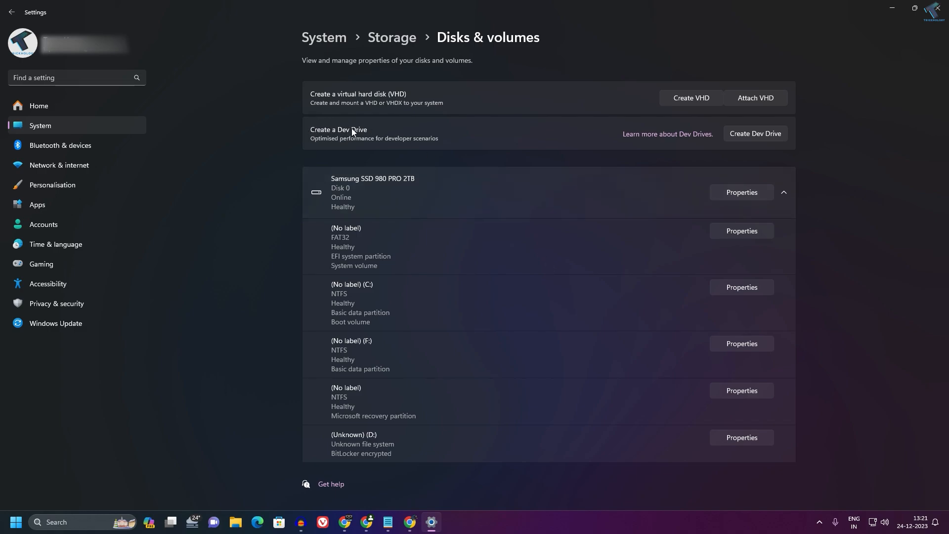
{"action": "mouse_move", "coordinate": [374, 122]}
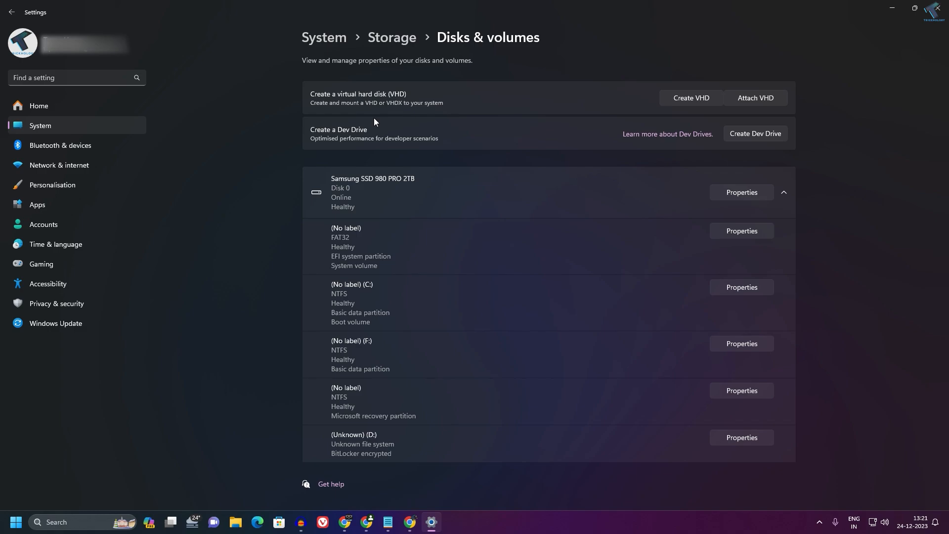
{"action": "mouse_move", "coordinate": [414, 146]}
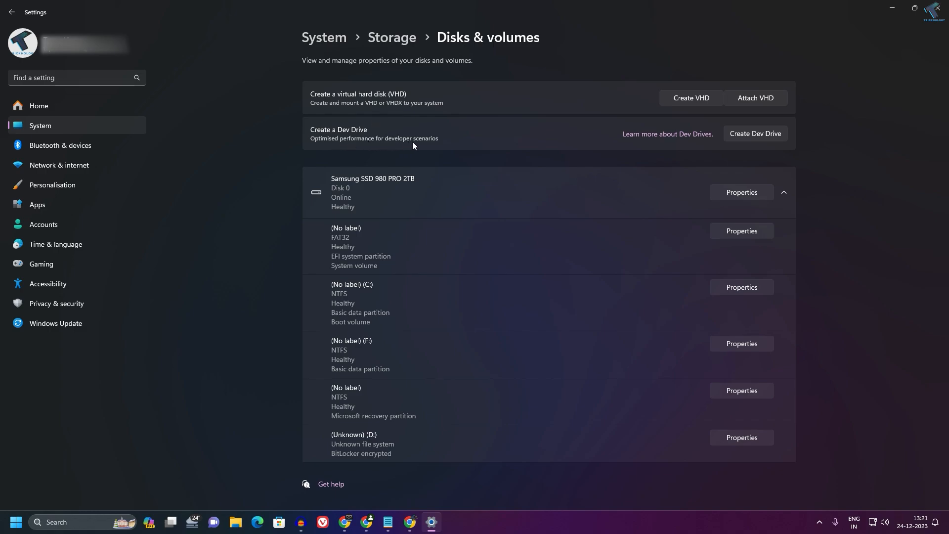
{"action": "mouse_move", "coordinate": [766, 140]}
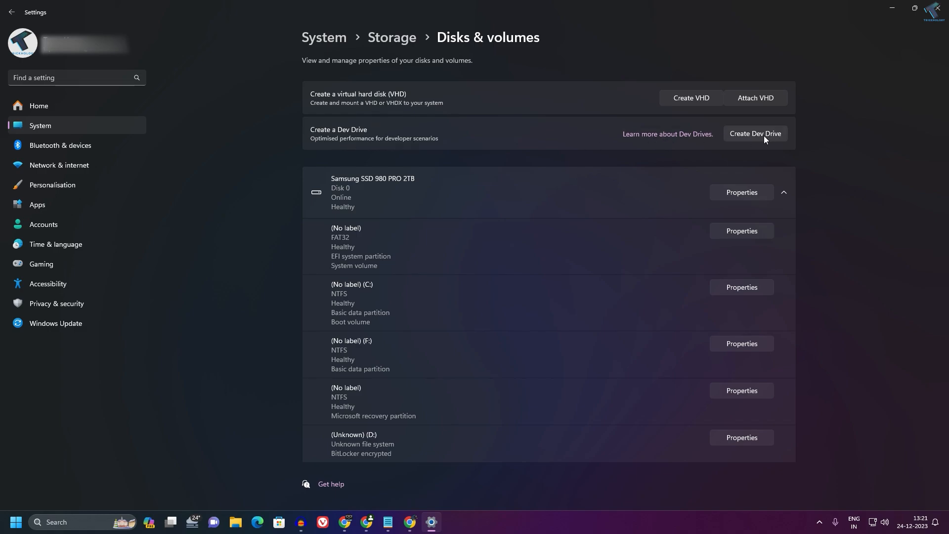
{"action": "left_click", "coordinate": [755, 133]}
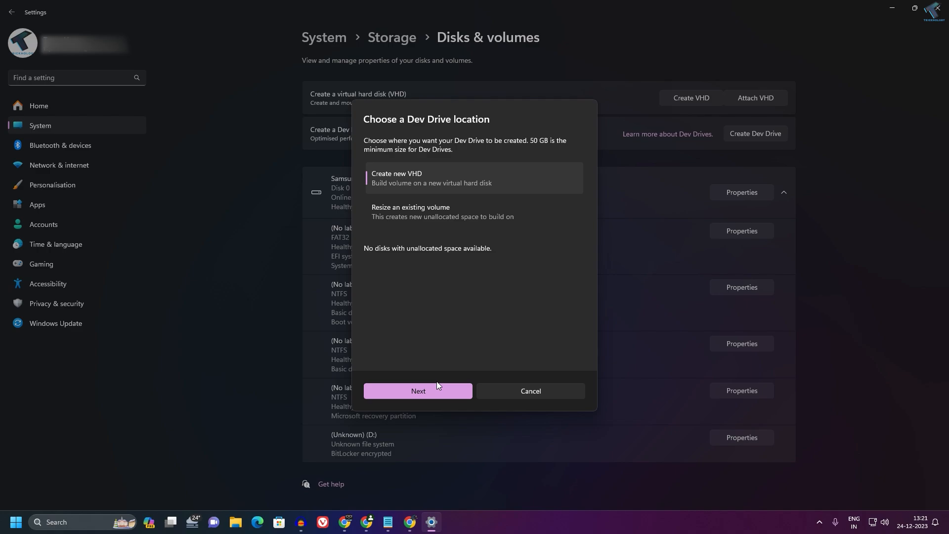
- Choose a new VHD named 'Tricknology' and store it in the Pictures folder
{"action": "left_click", "coordinate": [418, 390]}
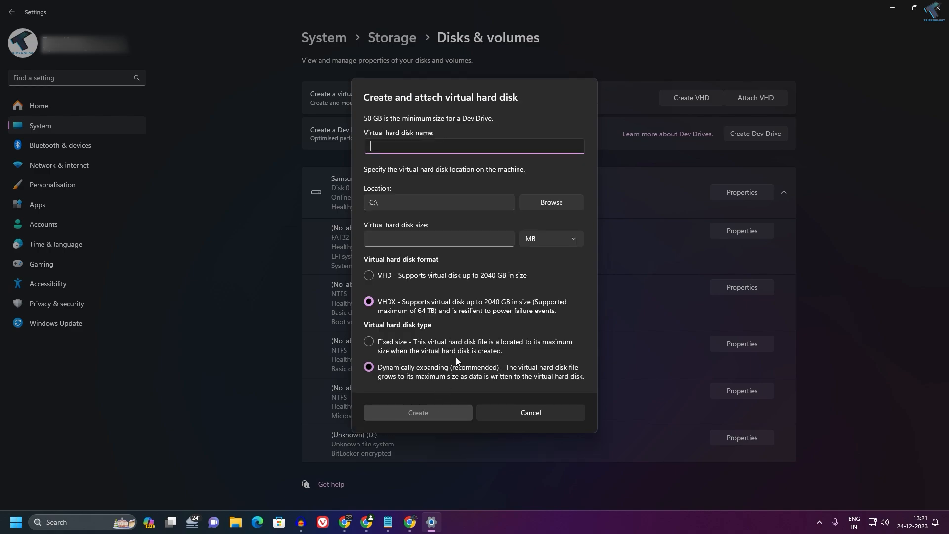
{"action": "mouse_move", "coordinate": [395, 146]}
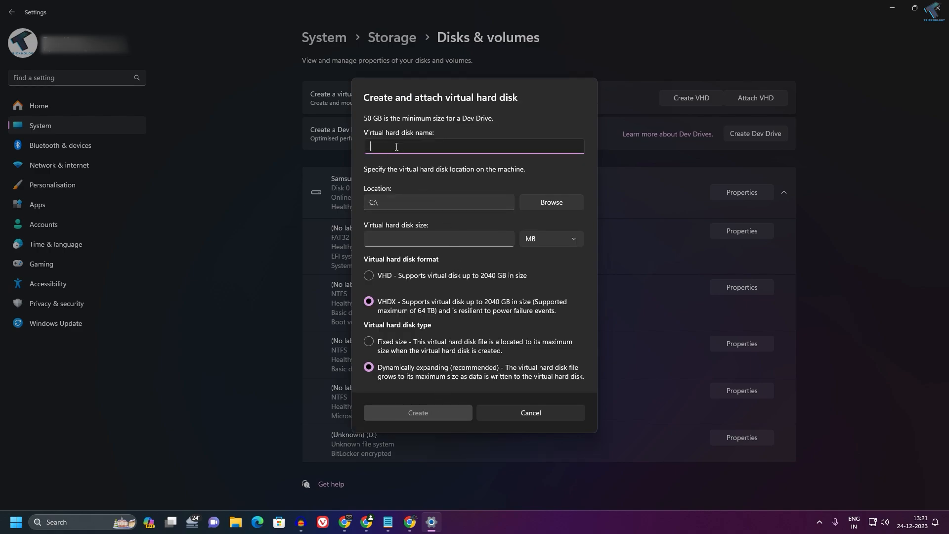
{"action": "mouse_move", "coordinate": [461, 146]}
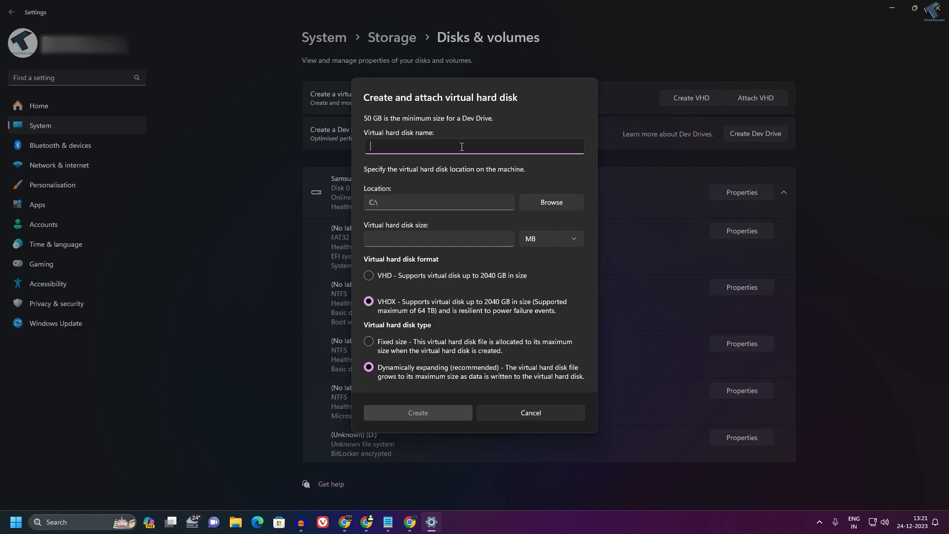
{"action": "type", "text": "Tric"}
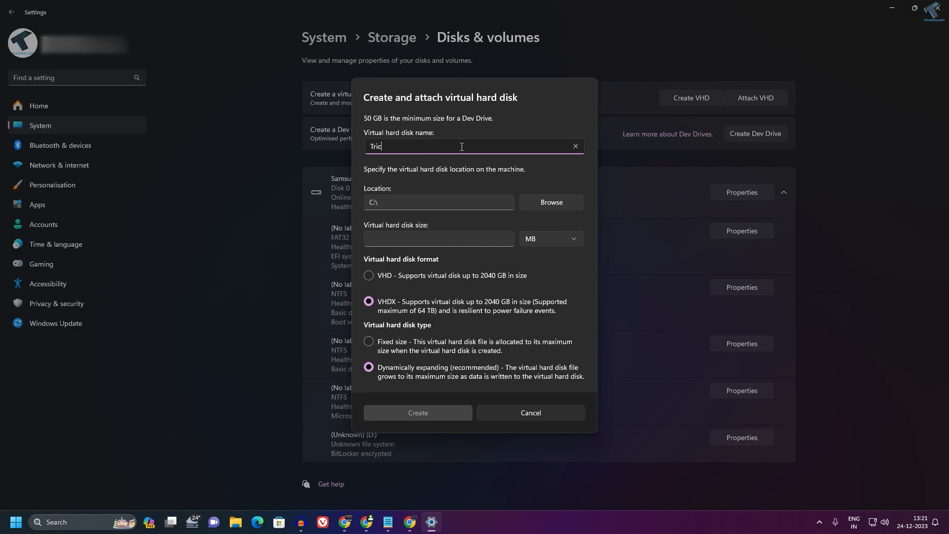
{"action": "type", "text": "knology"}
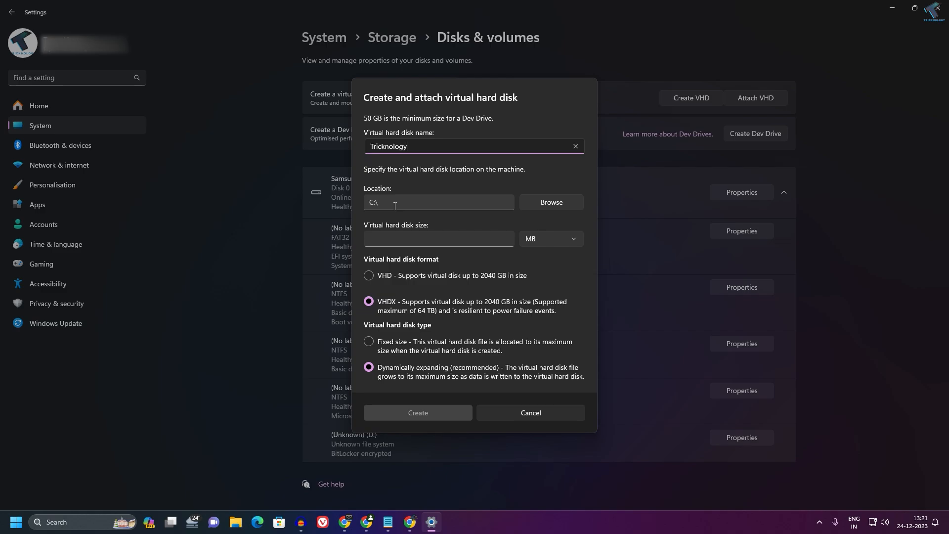
{"action": "left_click", "coordinate": [551, 202]}
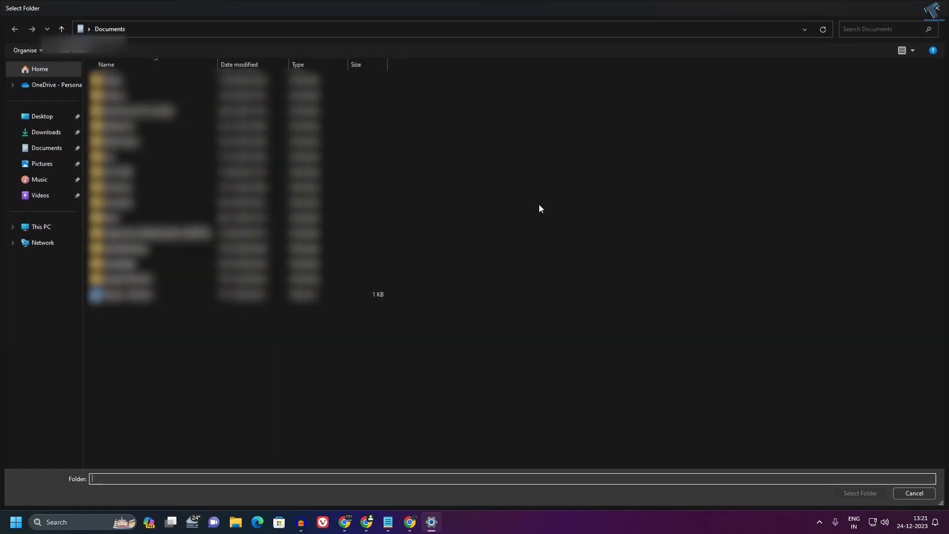
{"action": "left_click", "coordinate": [42, 164]}
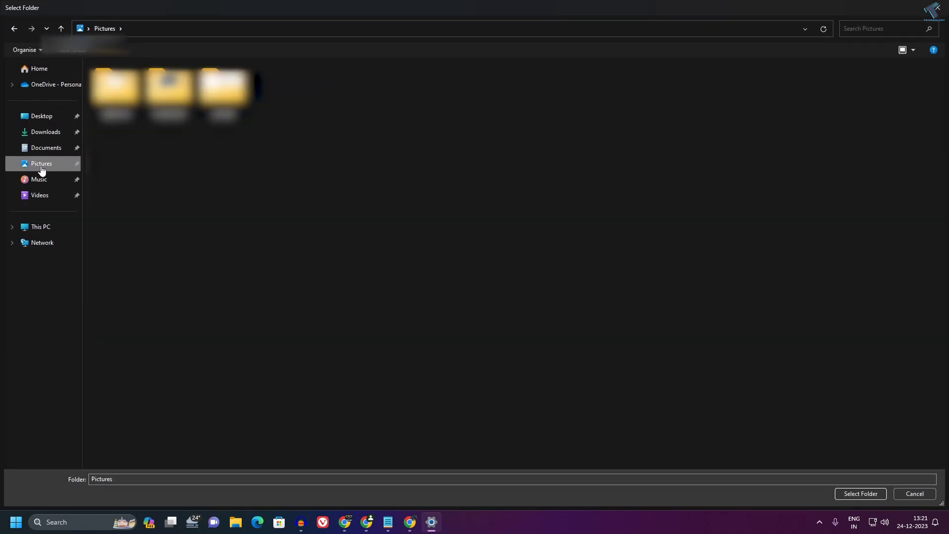
{"action": "left_click", "coordinate": [859, 493]}
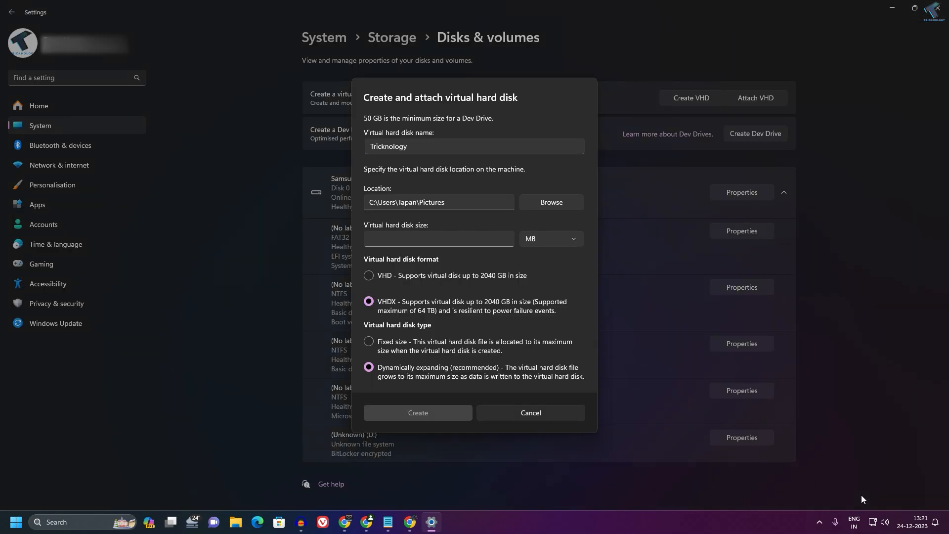
- Create the Tricknology disk at 60000 MB, VHDX, dynamically expanding
{"action": "left_click", "coordinate": [438, 238]}
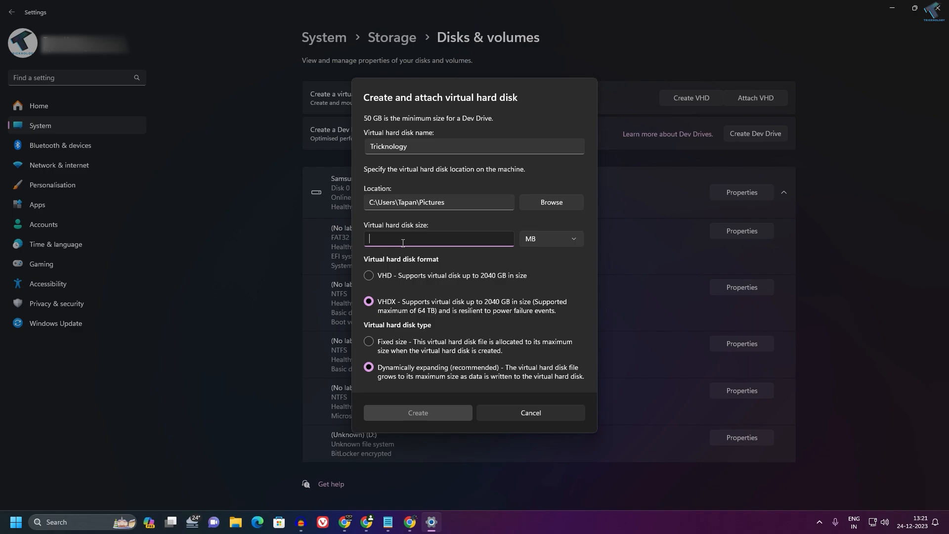
{"action": "type", "text": "50"}
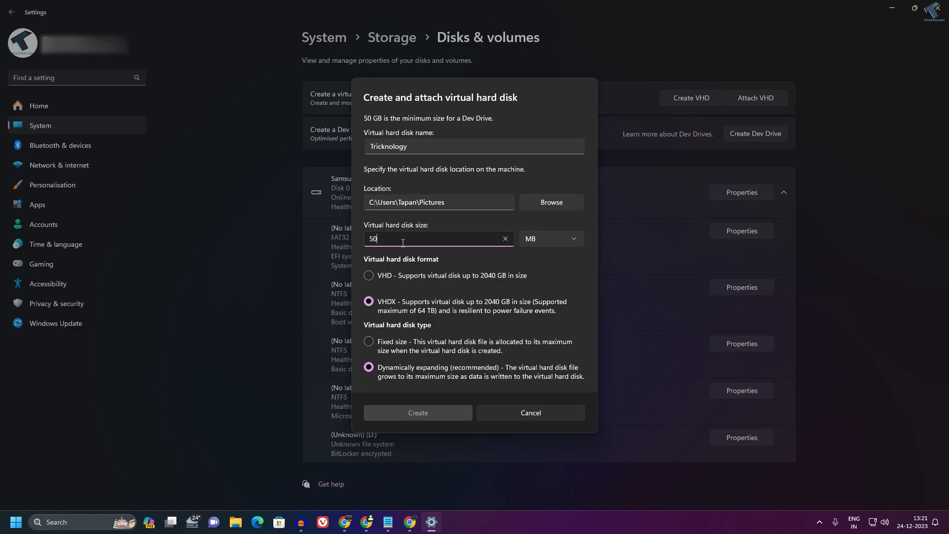
{"action": "left_click", "coordinate": [504, 238]}
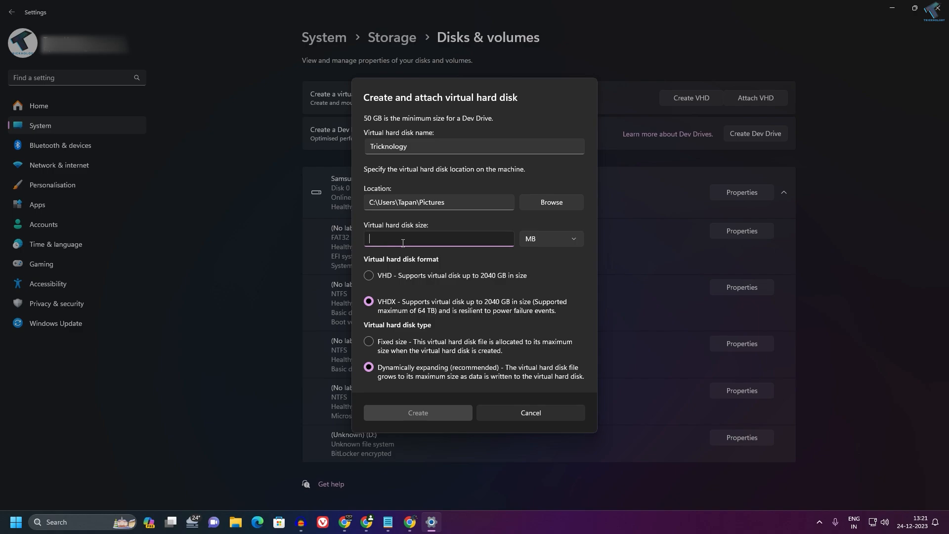
{"action": "type", "text": "60000"}
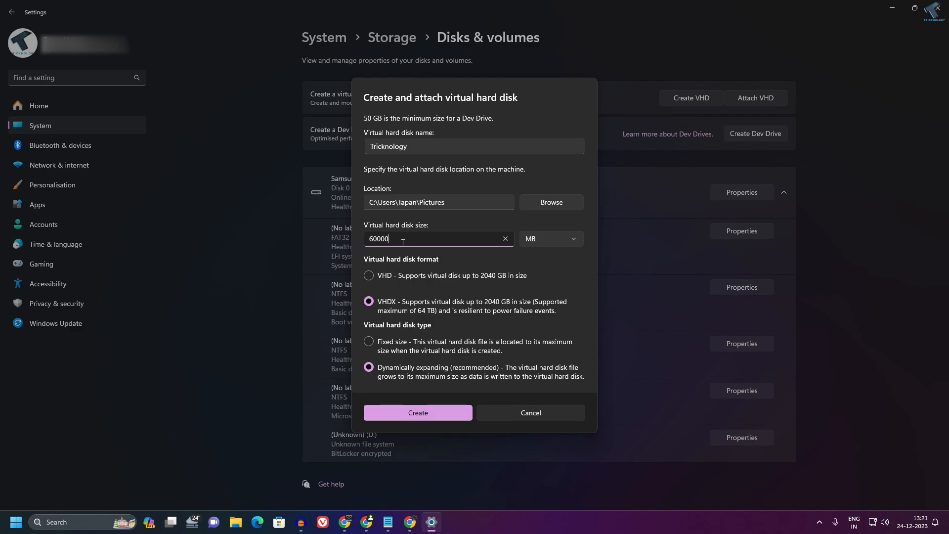
{"action": "mouse_move", "coordinate": [406, 295]}
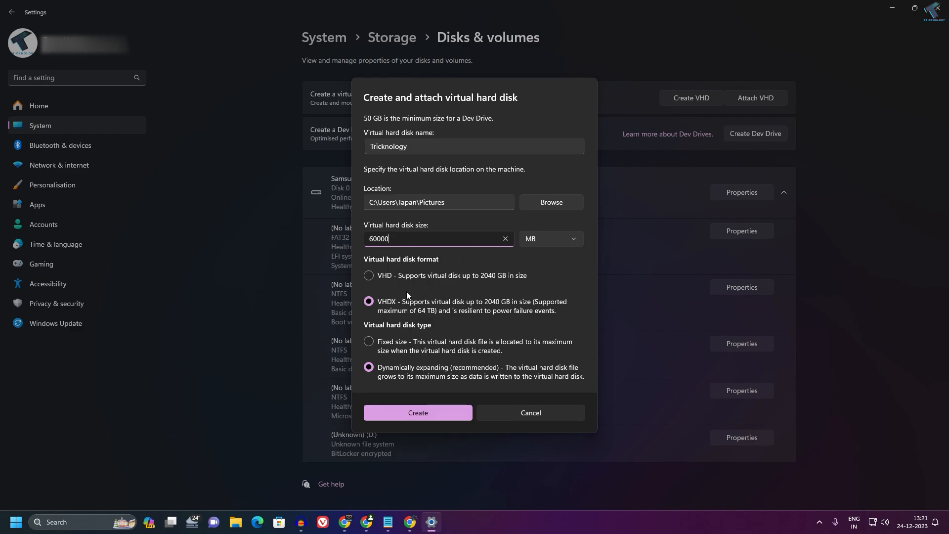
{"action": "mouse_move", "coordinate": [386, 281]}
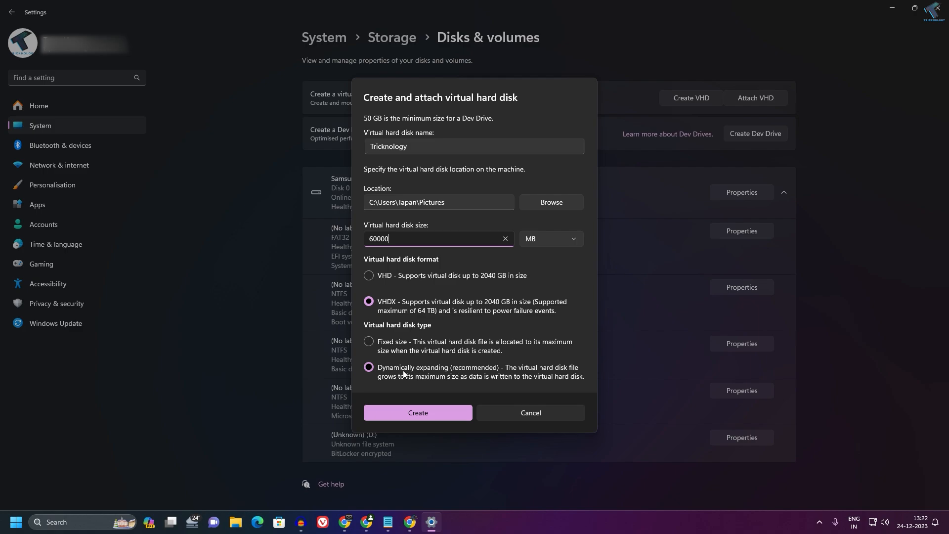
{"action": "left_click", "coordinate": [418, 412]}
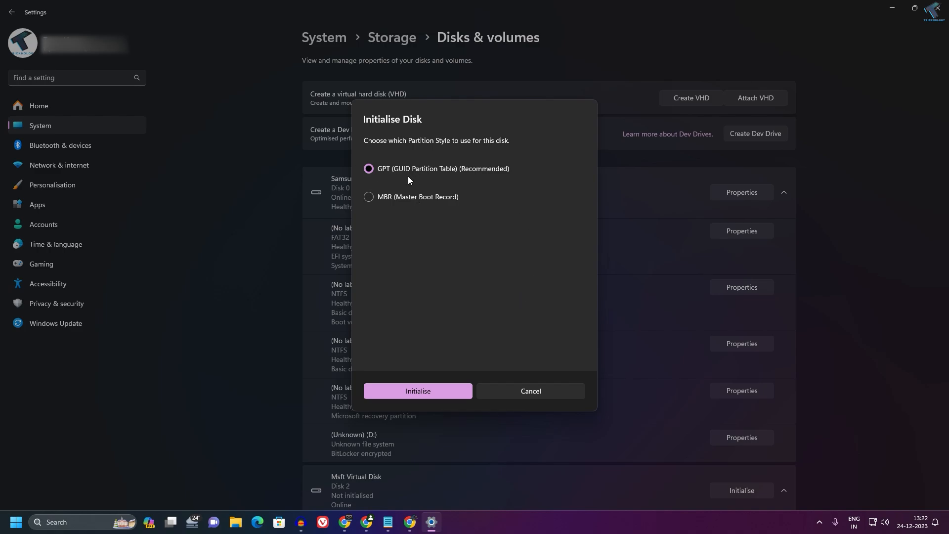
{"action": "mouse_move", "coordinate": [418, 390]}
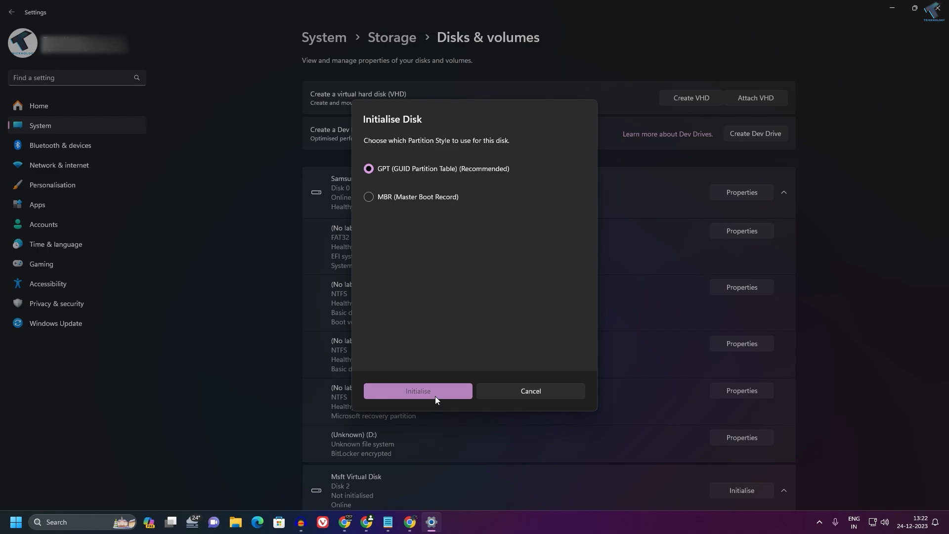
- Initialise the disk as GPT and format it as Dev Drive G:
{"action": "left_click", "coordinate": [417, 390]}
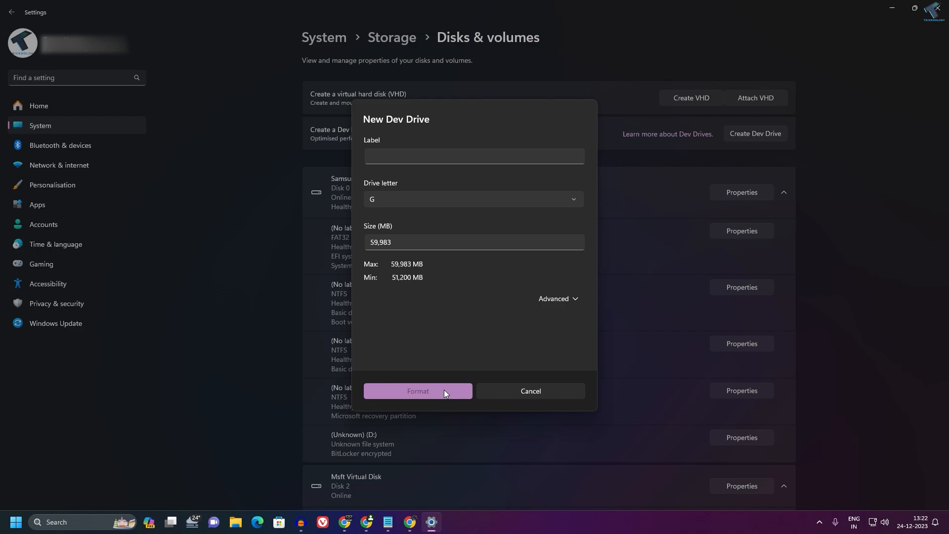
{"action": "left_click", "coordinate": [417, 391]}
{"action": "type", "text": "New"}
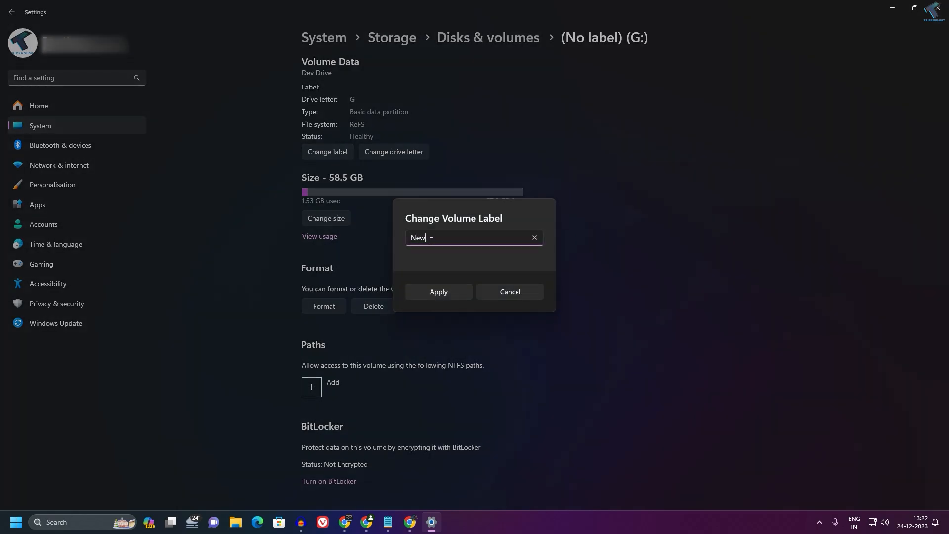
- Apply the label 'New' to drive G:, cancel the format dialog, and check Pictures
{"action": "left_click", "coordinate": [437, 291]}
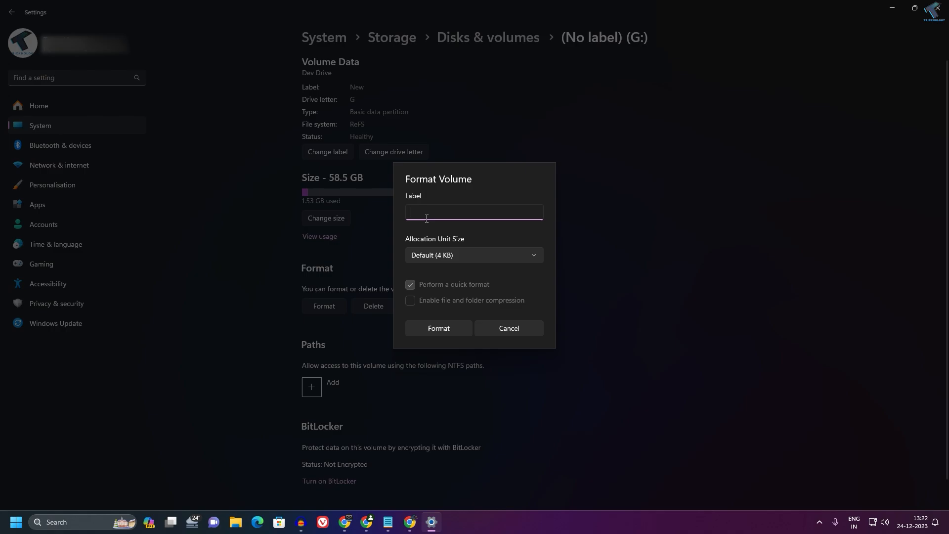
{"action": "left_click", "coordinate": [508, 328]}
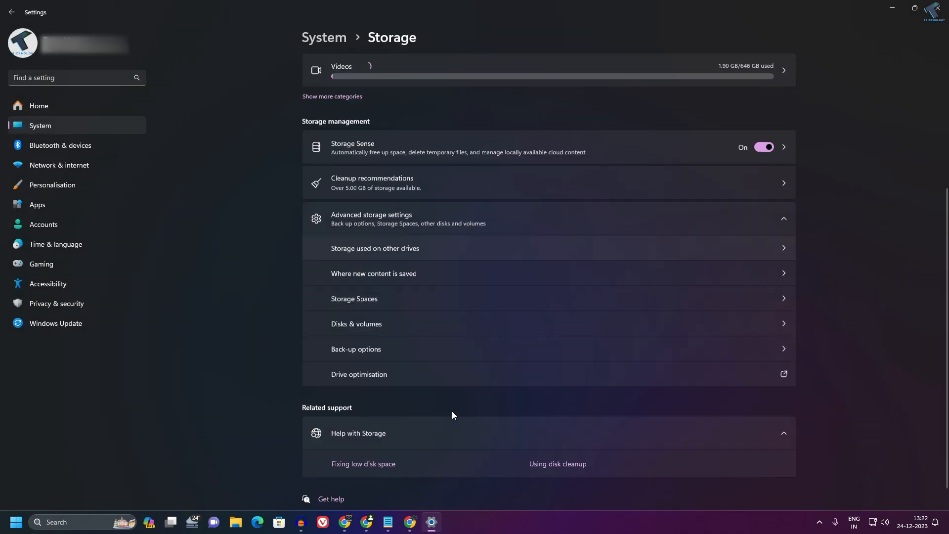
{"action": "left_click", "coordinate": [235, 525]}
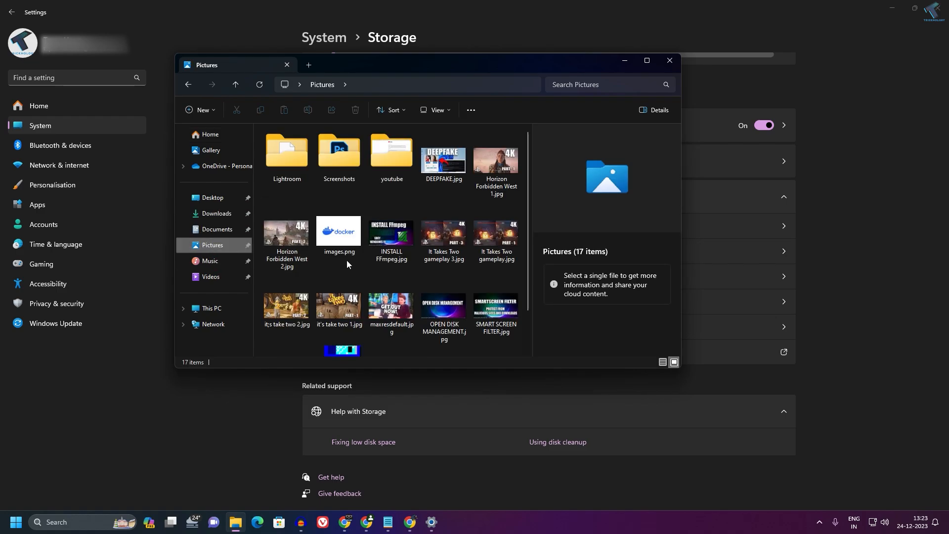
{"action": "left_click", "coordinate": [669, 61]}
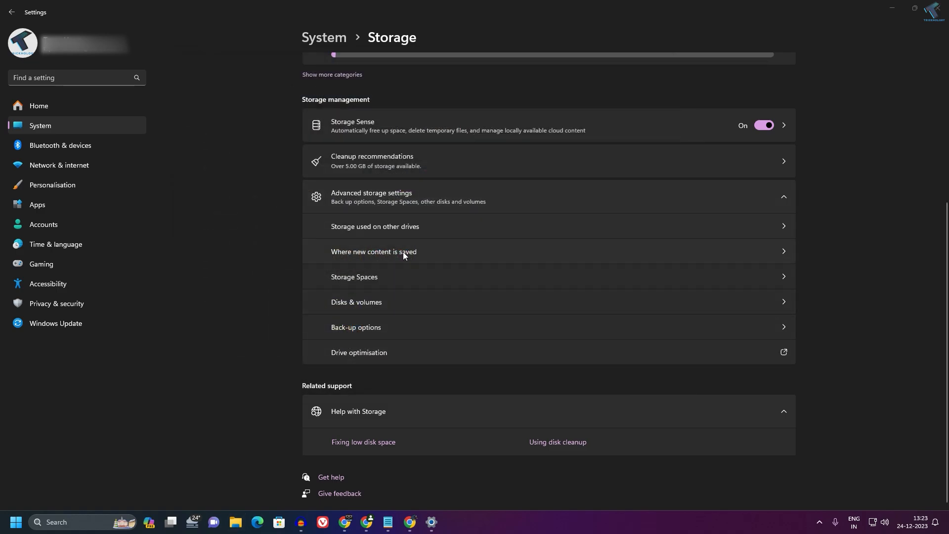